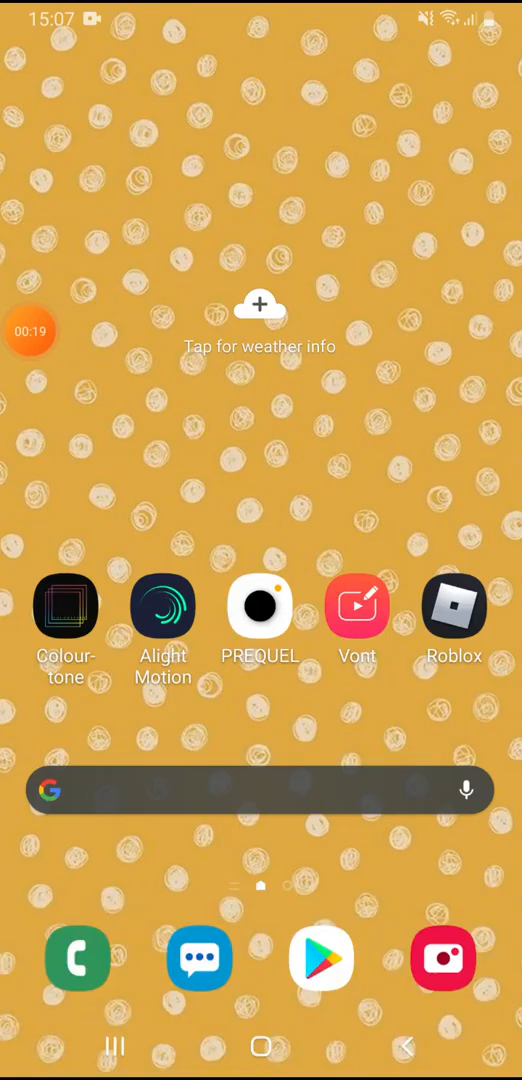
Step: Launch Roblox, browse the Avatar and Friends pages, then return to Home
left_click(453, 607)
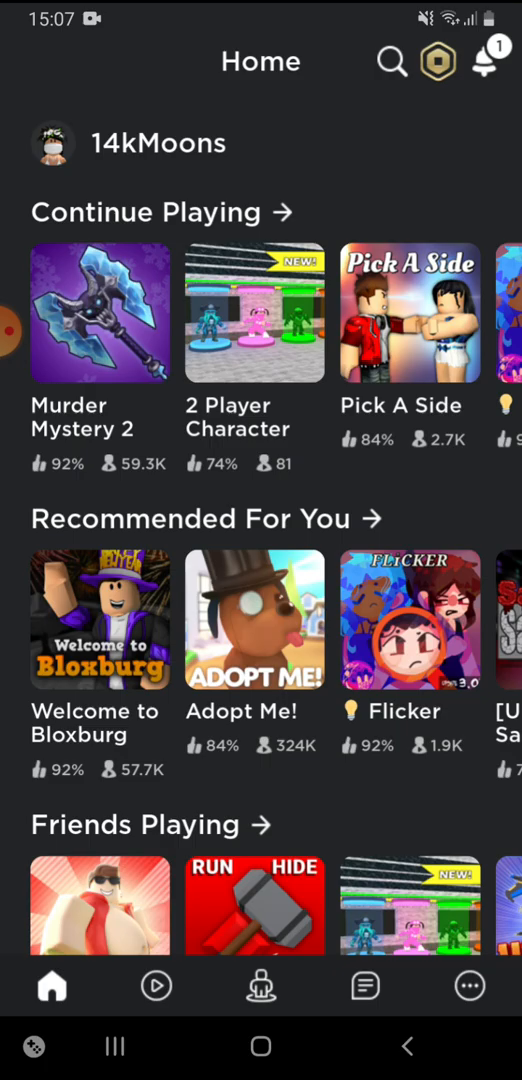
scroll("down", 3)
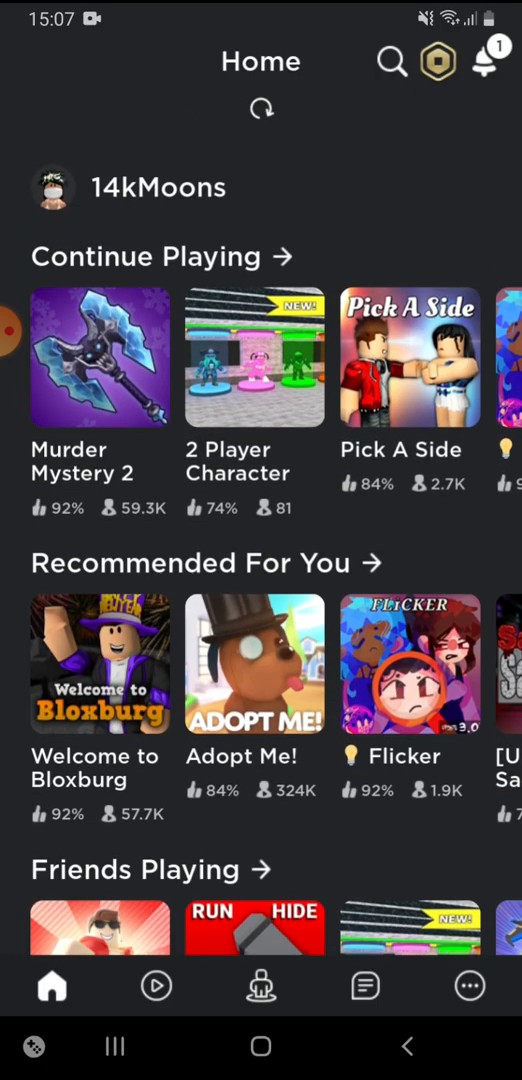
left_click(260, 986)
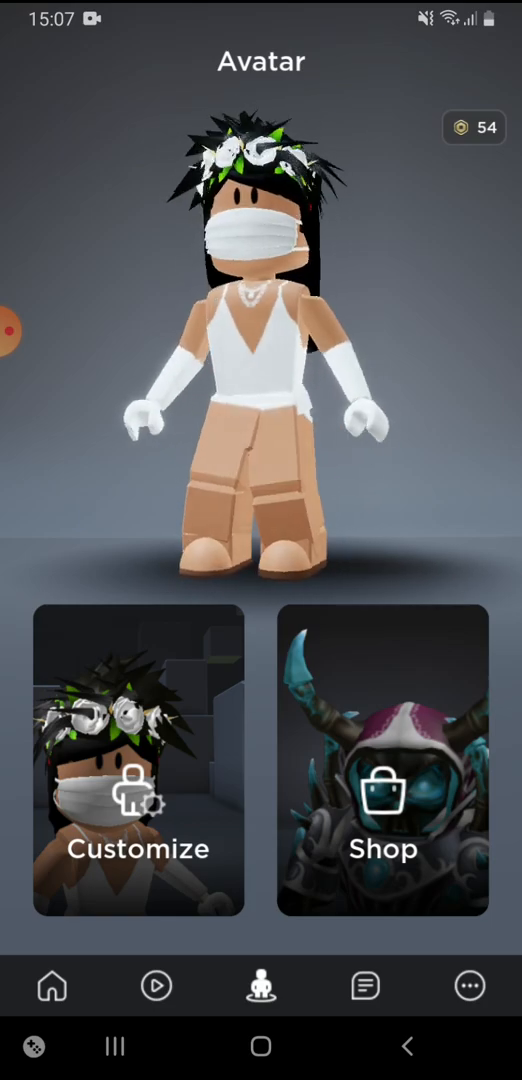
left_click(468, 987)
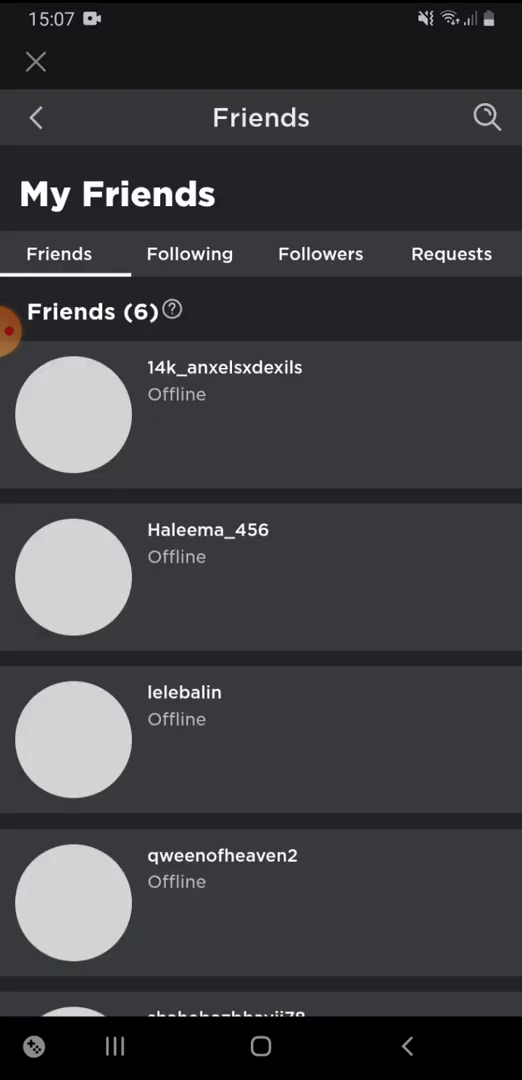
left_click(451, 253)
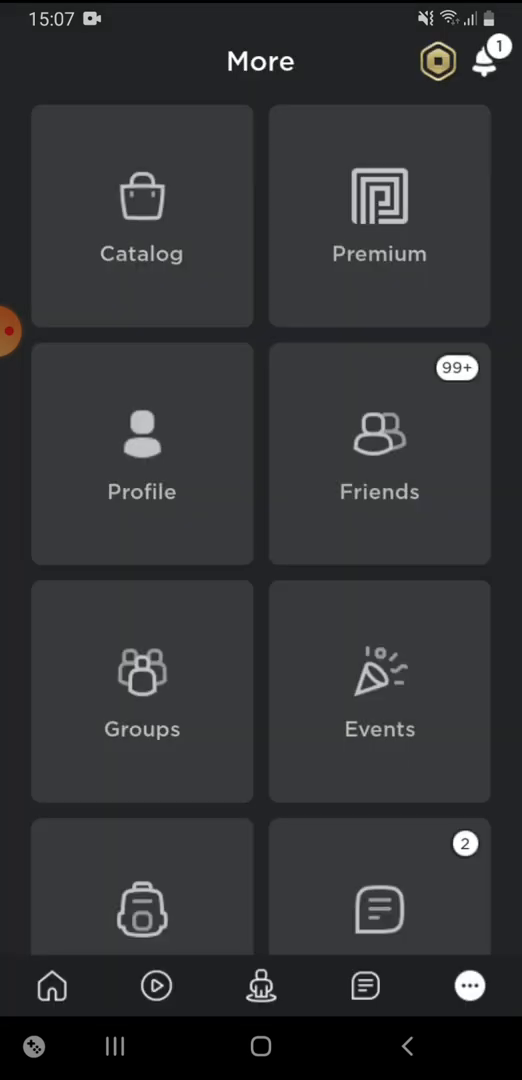
left_click(52, 987)
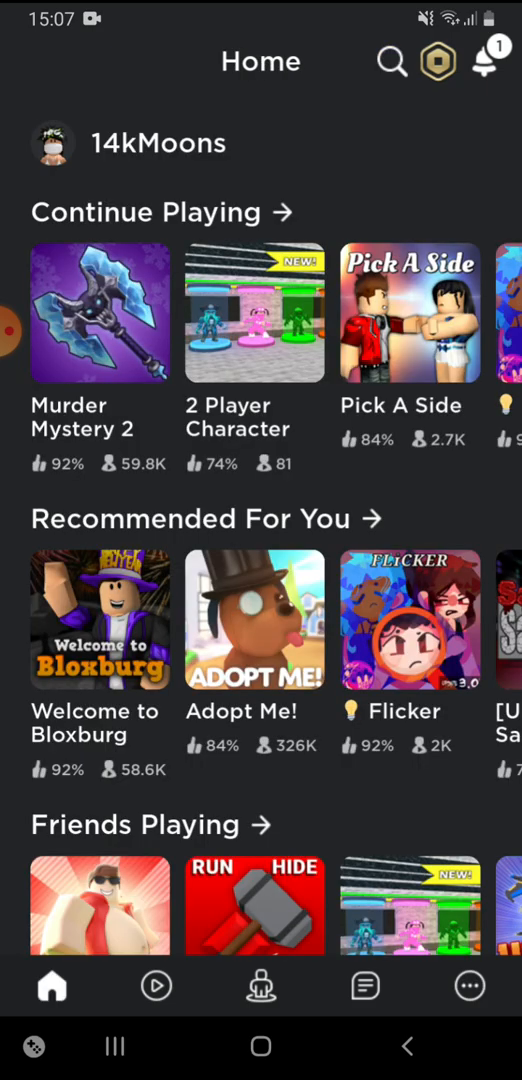
left_click(261, 986)
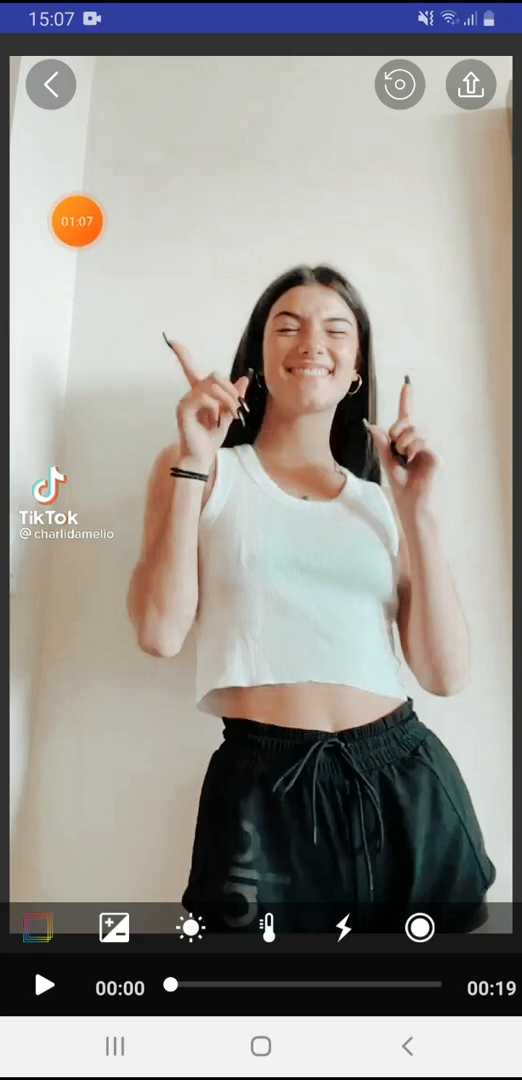
Step: Apply a Colourtone filter at 1.00 intensity to the dance clip and export it
left_click(37, 928)
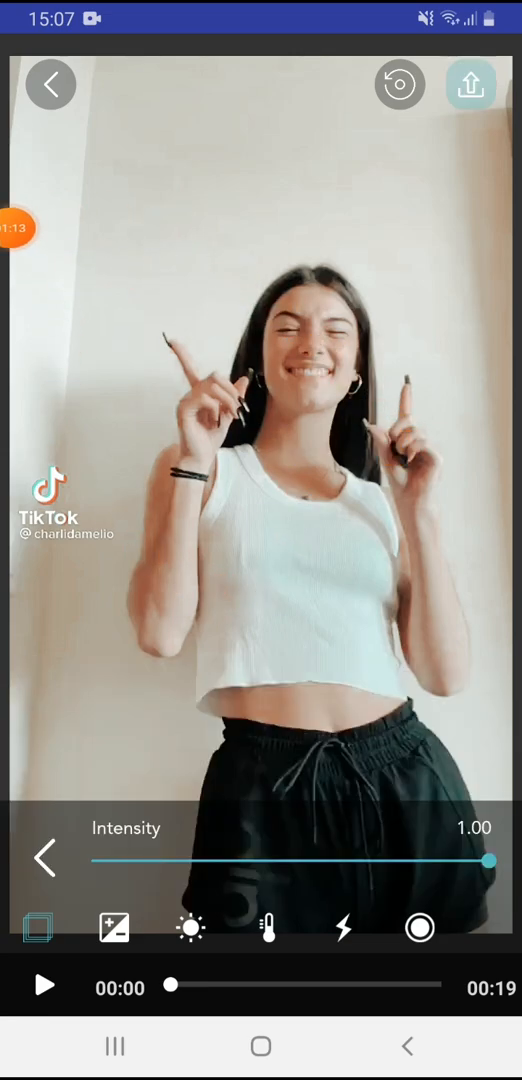
left_click(470, 84)
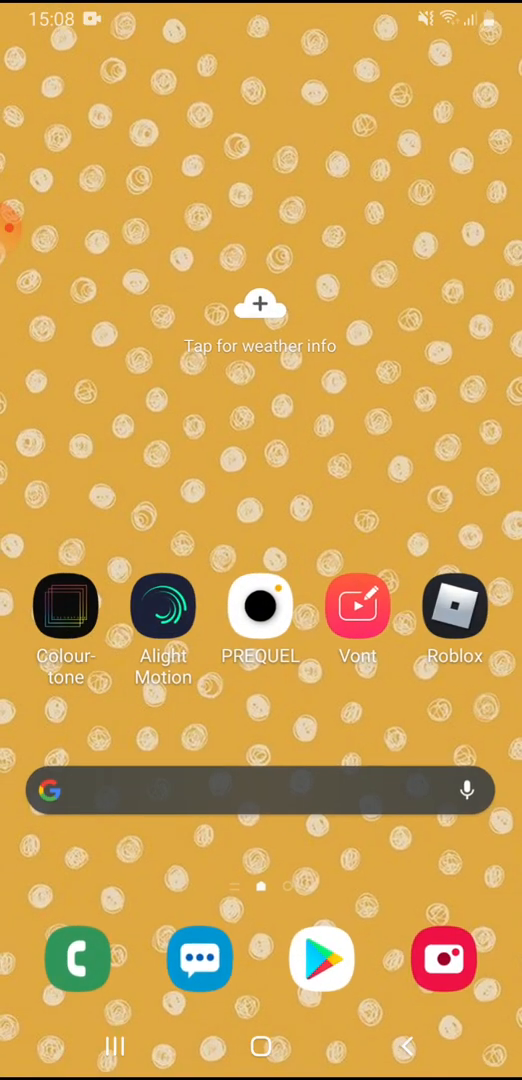
Step: Import the filtered dance clip from Image & Video, duplicate the layer, and select the top copy
left_click(162, 607)
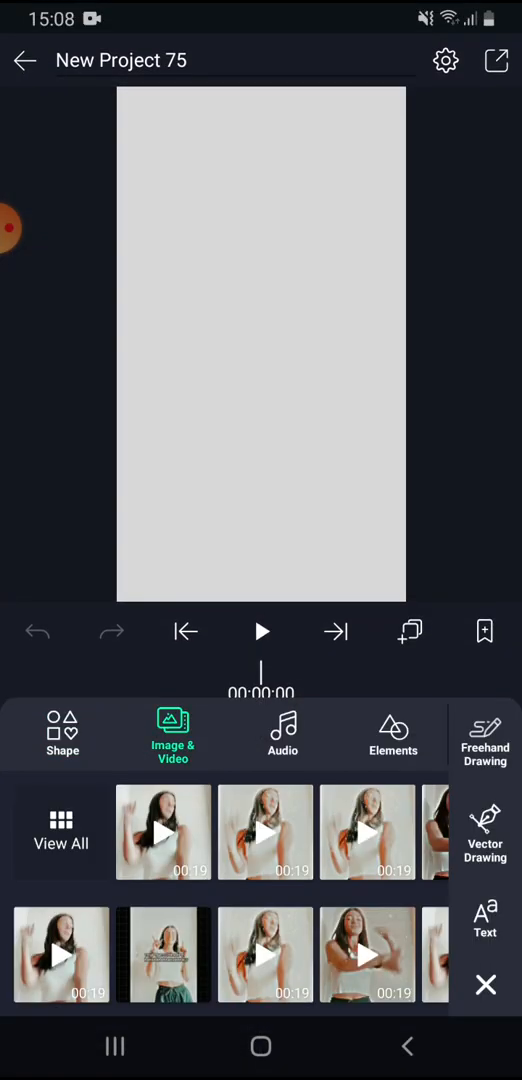
left_click(163, 832)
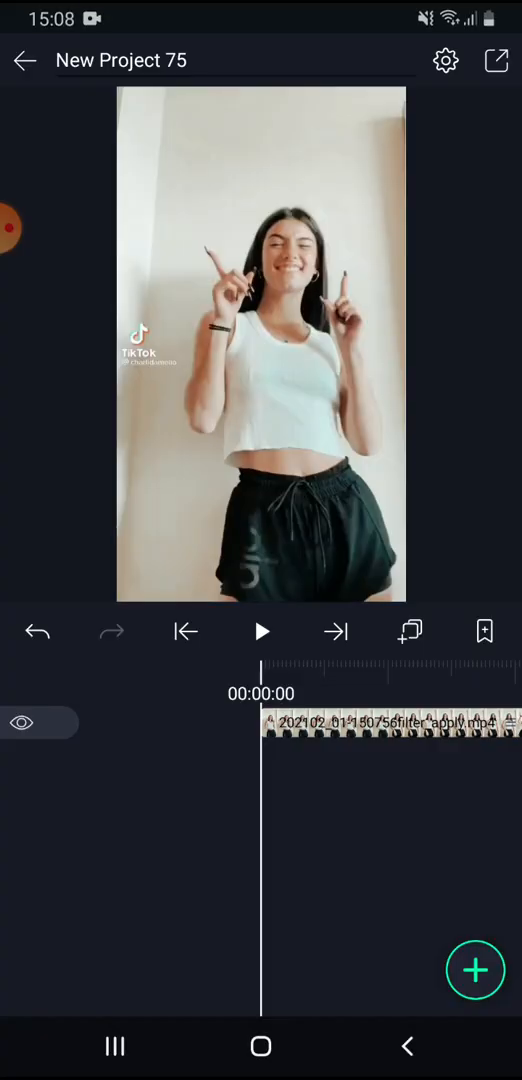
left_click(390, 723)
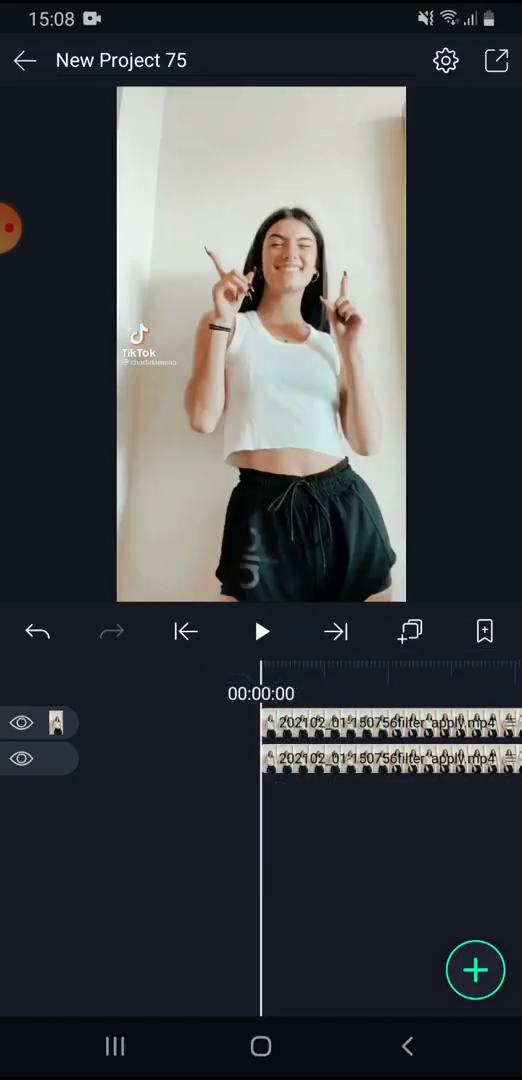
left_click(388, 723)
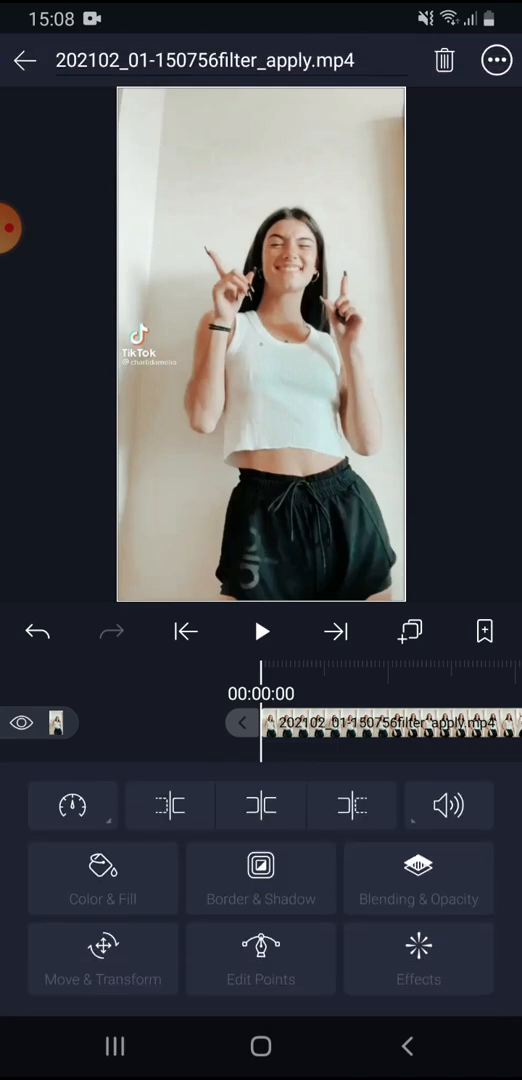
Step: Set the top clip layer's blend mode to Subtract at 58% opacity
left_click(418, 878)
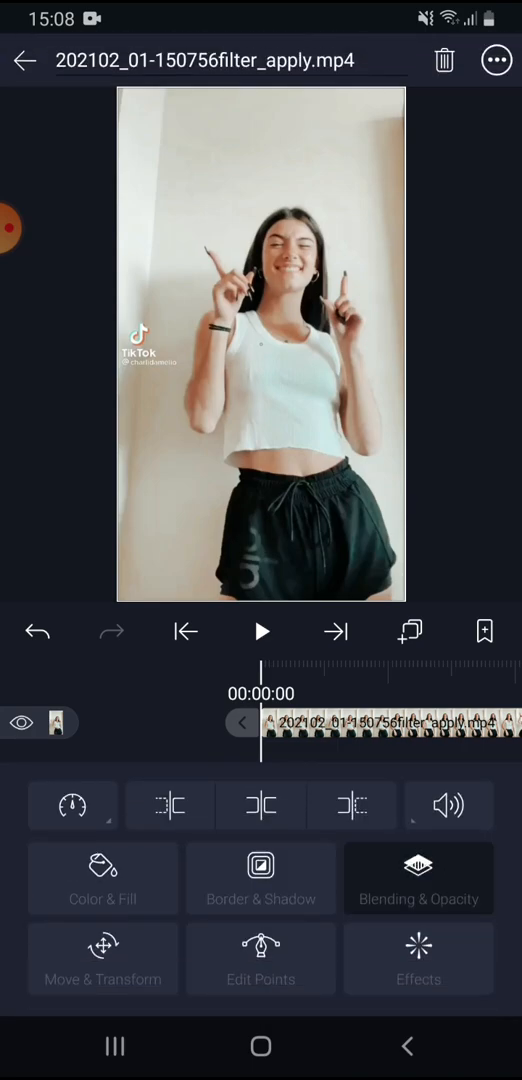
left_click(418, 878)
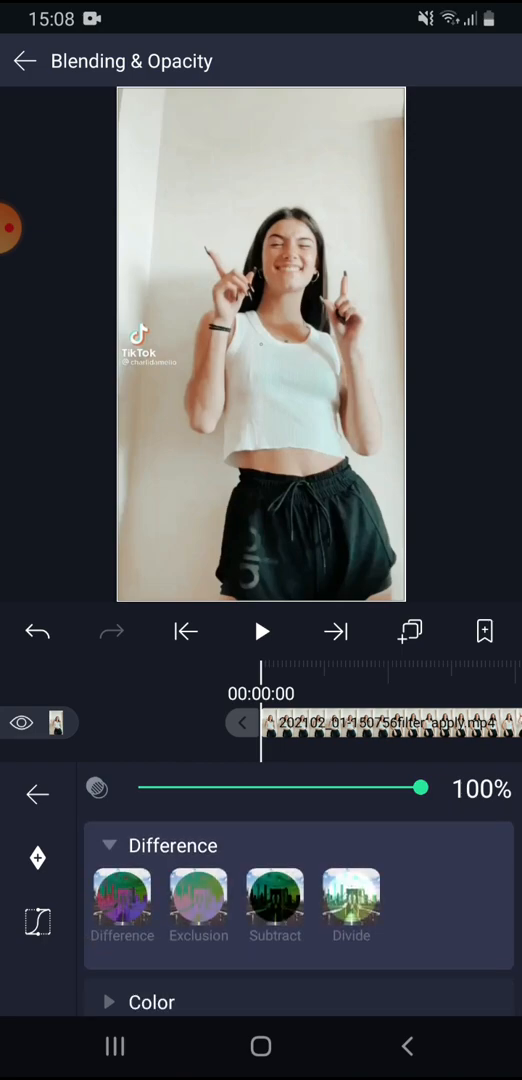
left_click(275, 895)
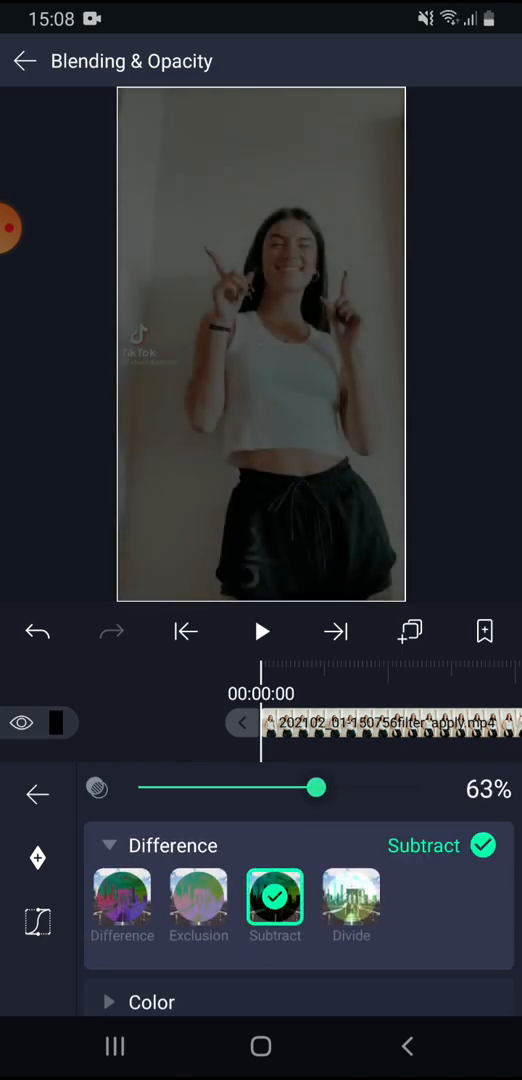
left_click_drag(318, 788, 304, 788)
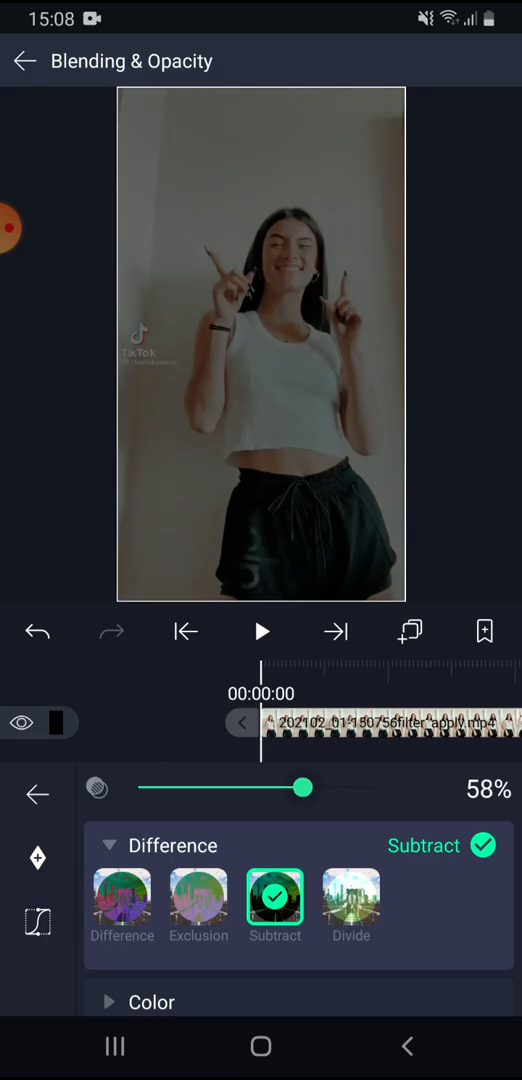
left_click_drag(303, 788, 310, 788)
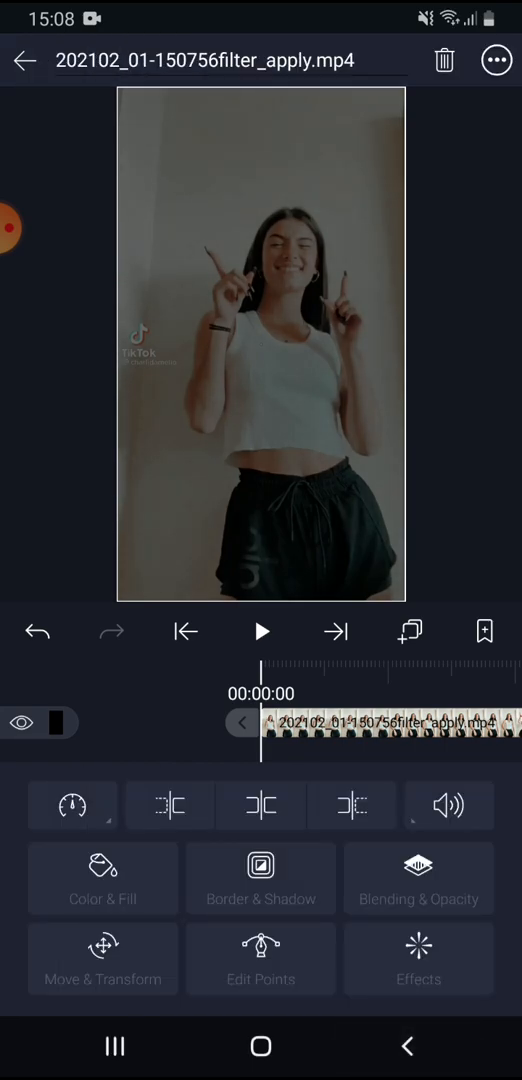
Step: Add a Gaussian Blur with strength 0.185, then add a rectangle shape
left_click(418, 958)
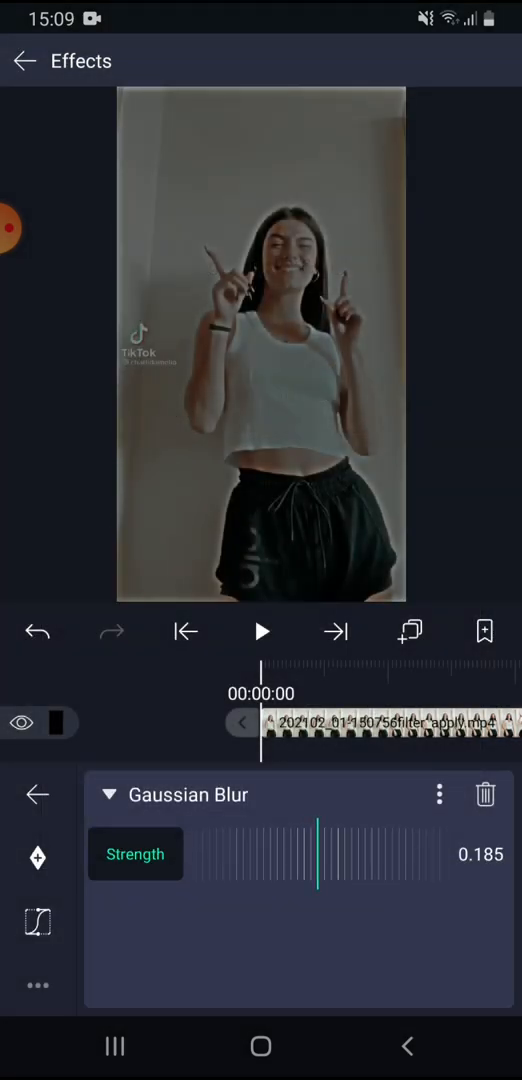
left_click_drag(330, 854, 316, 854)
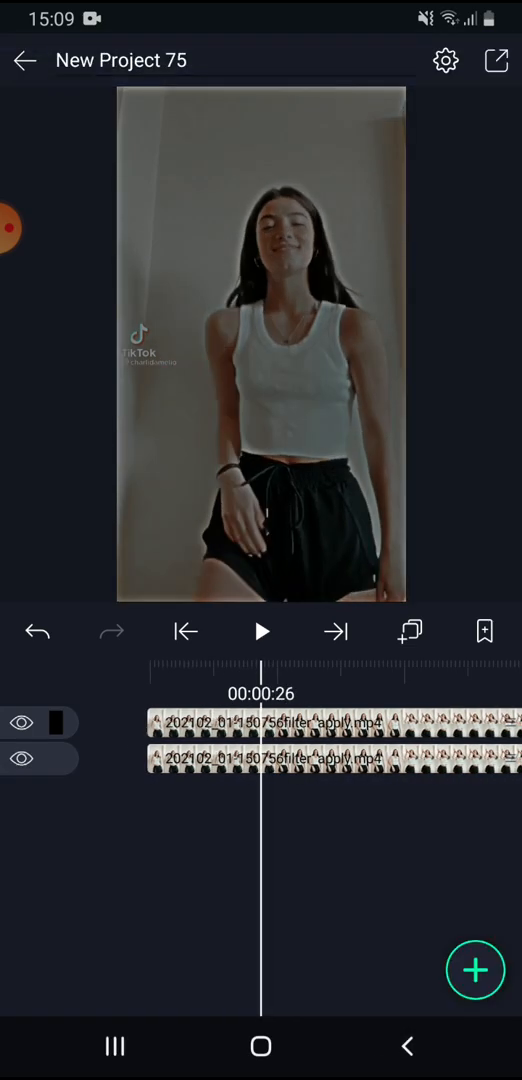
left_click(475, 969)
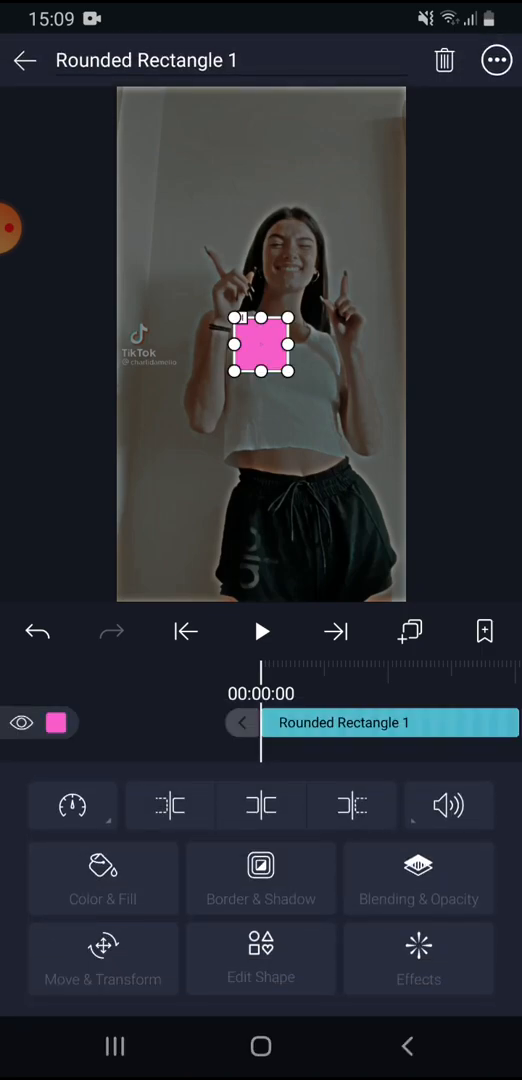
Step: Give the rectangle layer Divide blending at 100% opacity, then rewind and open export options
left_click(102, 878)
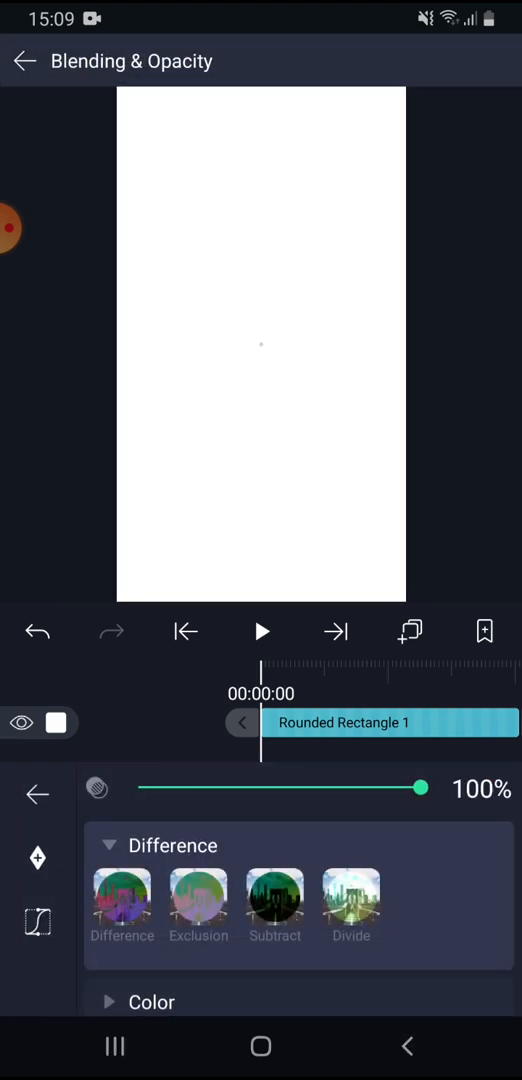
left_click(351, 898)
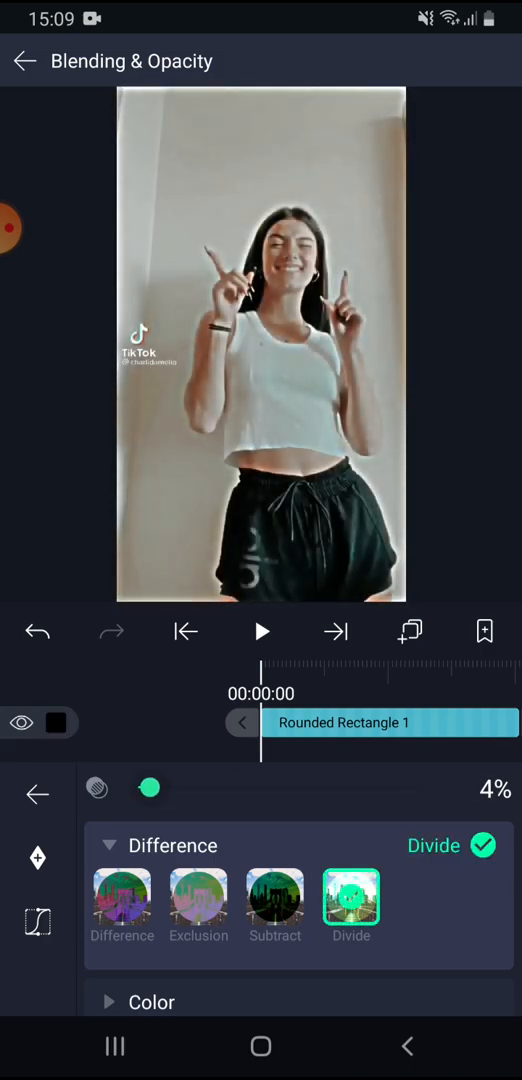
left_click_drag(150, 788, 420, 788)
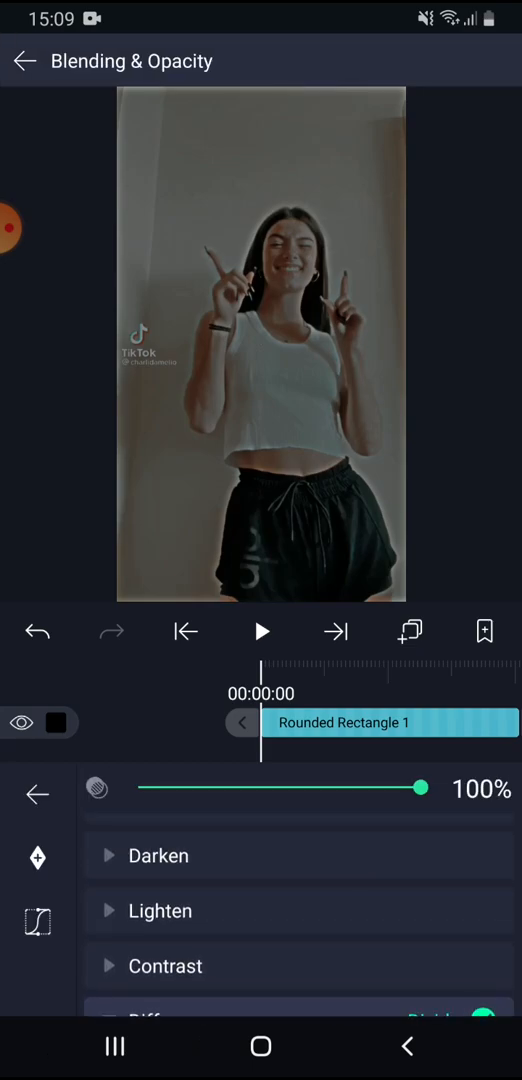
left_click(165, 966)
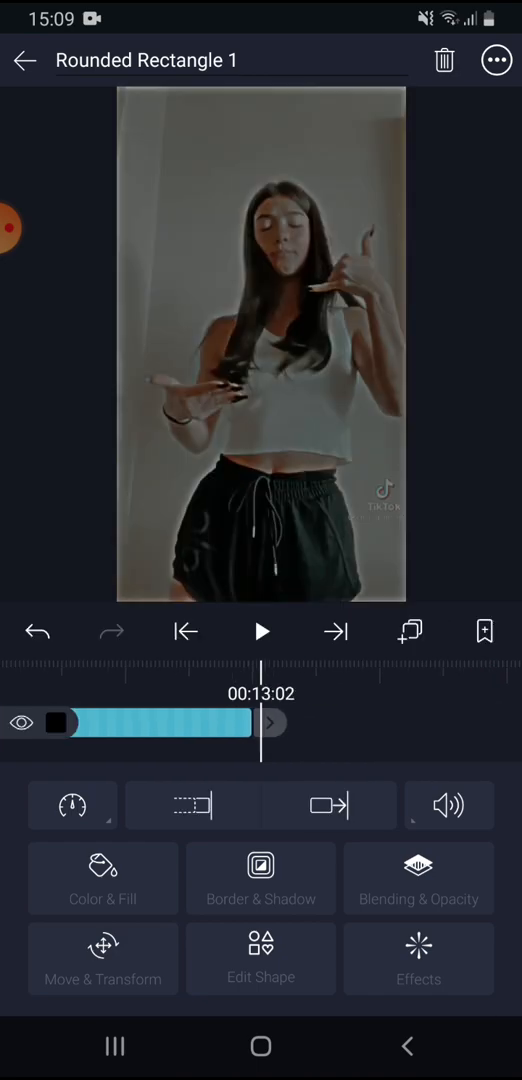
left_click_drag(270, 722, 202, 722)
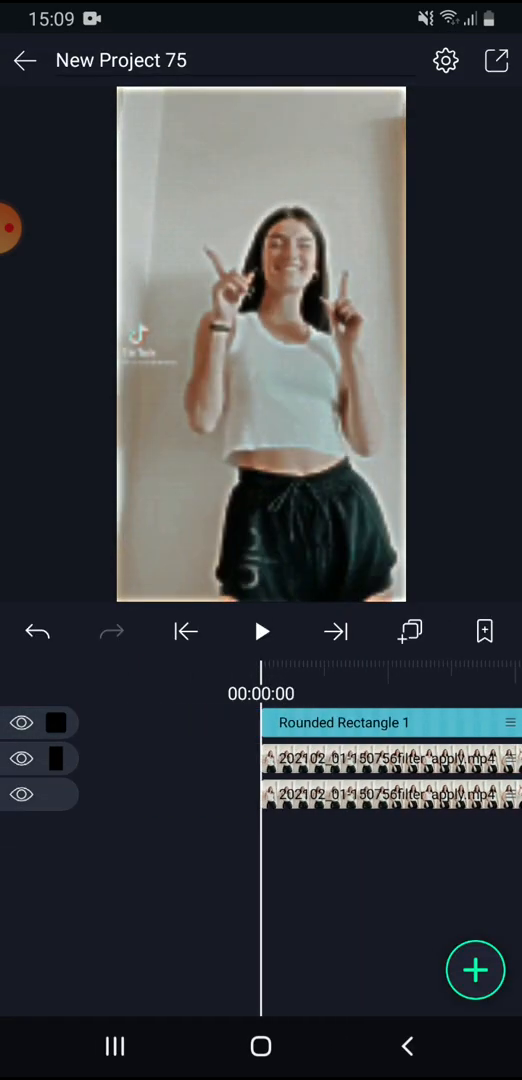
left_click(494, 60)
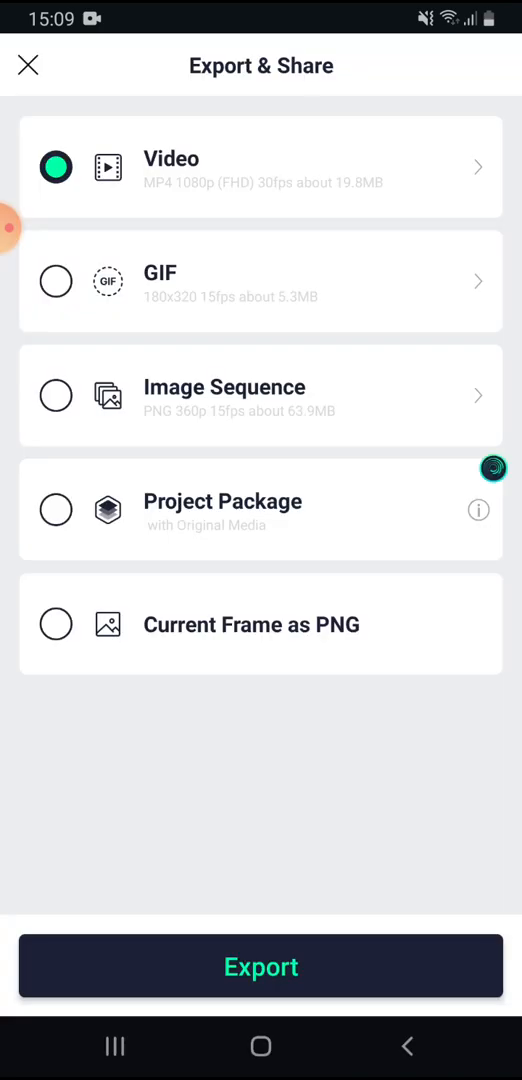
Step: Export the project as a video and save it to the gallery
left_click(261, 966)
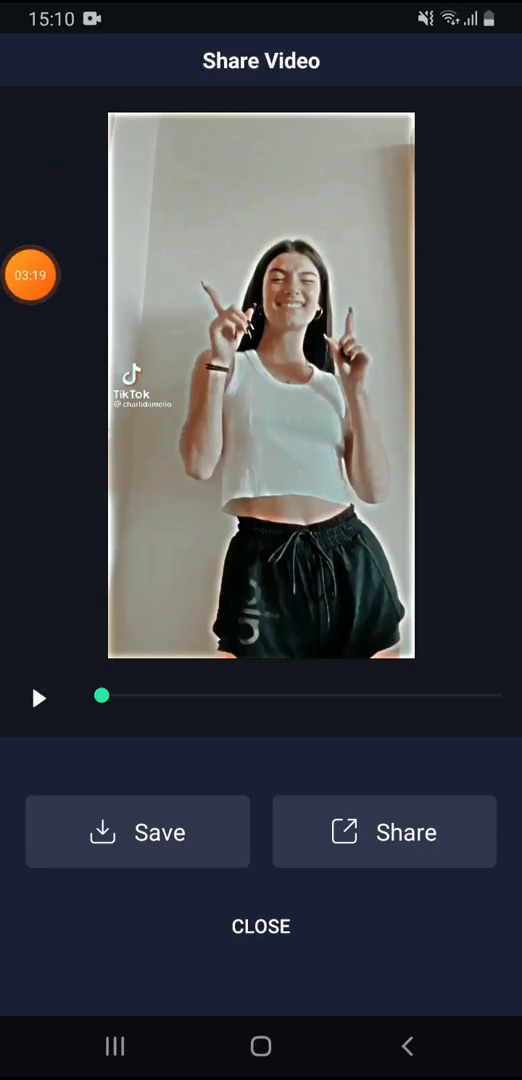
left_click(137, 831)
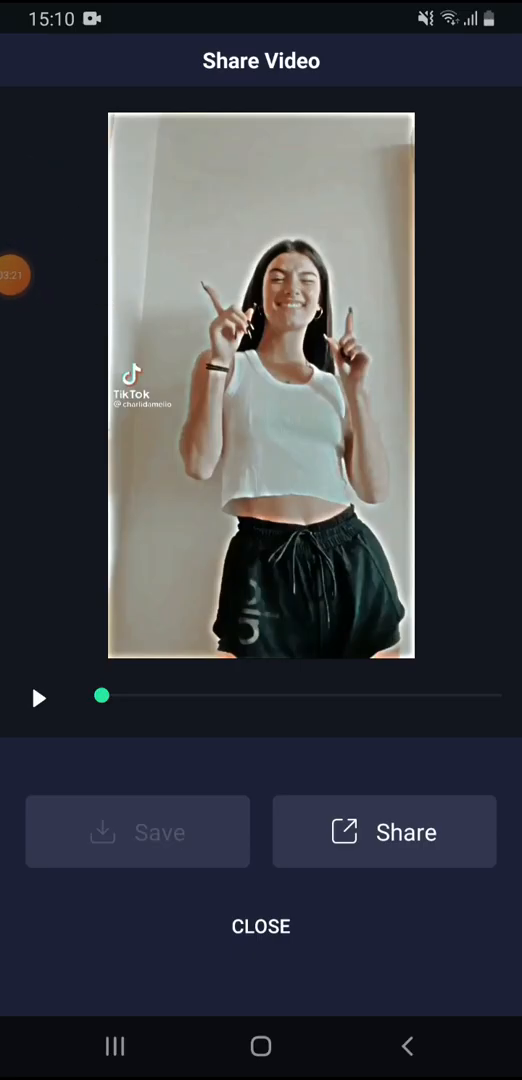
left_click(260, 926)
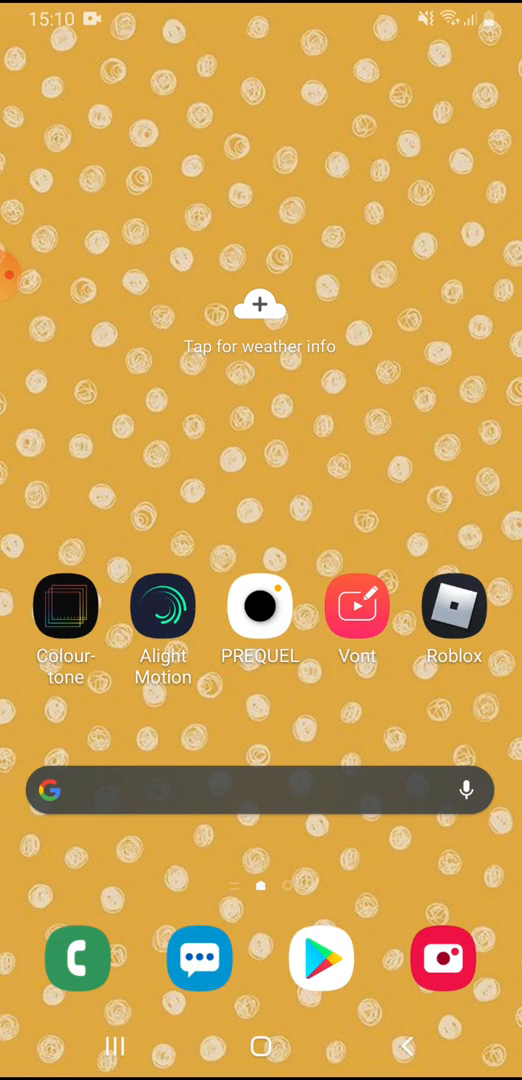
left_click(260, 606)
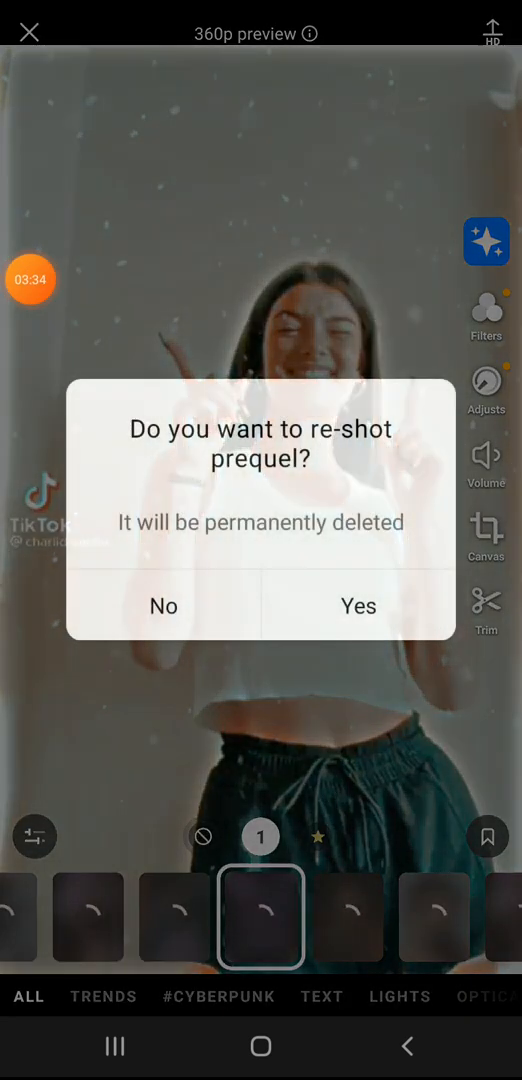
Step: Re-shot the dance clip in Prequel and apply a warm filter at full strength
left_click(358, 606)
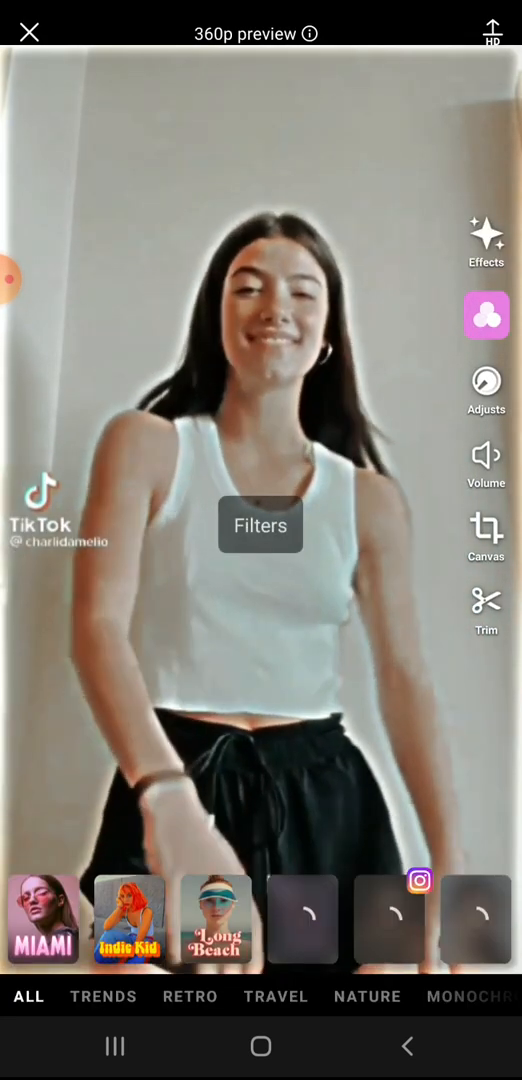
scroll("left", 3)
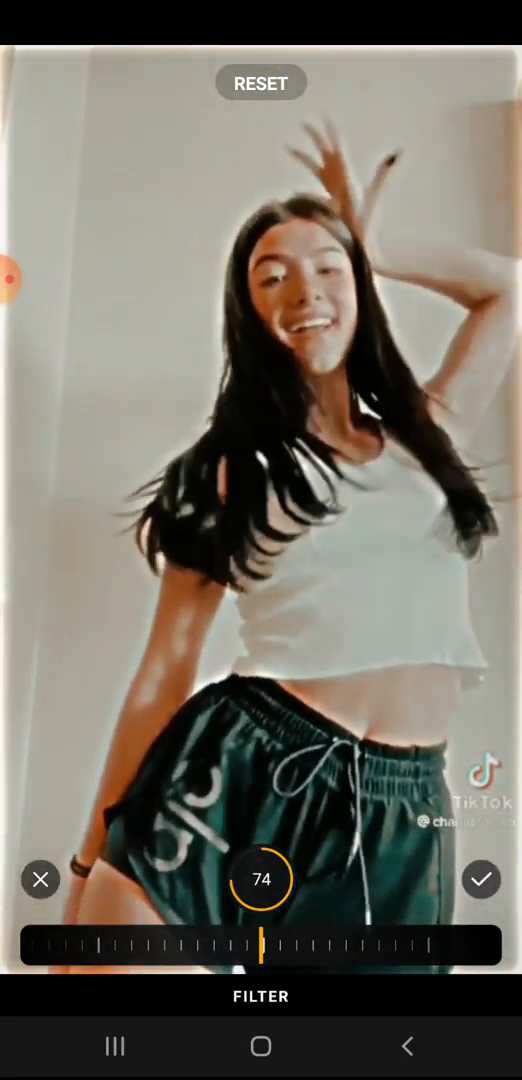
left_click(481, 879)
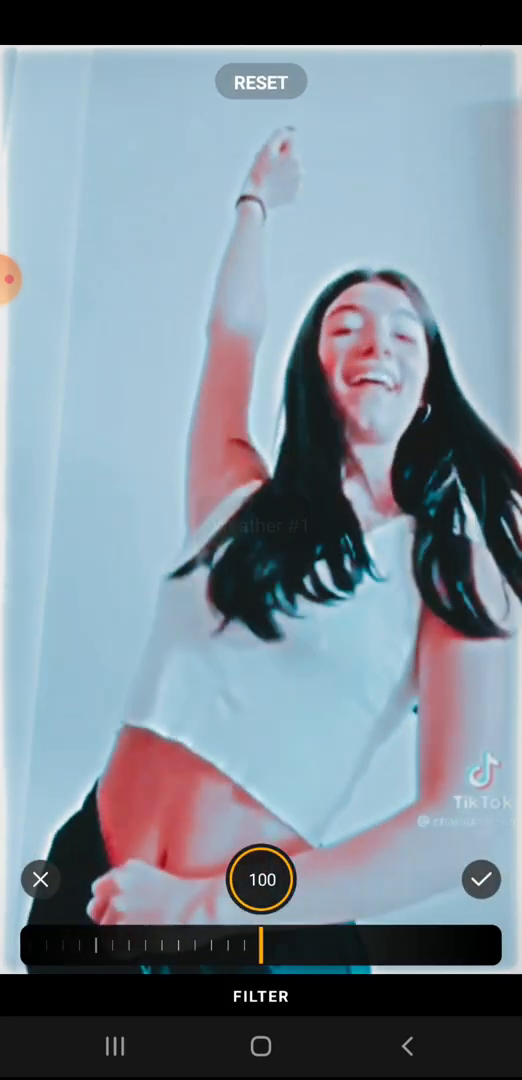
Step: Add the Weather snow effect, save the finished clip to the gallery, and go home
left_click(481, 879)
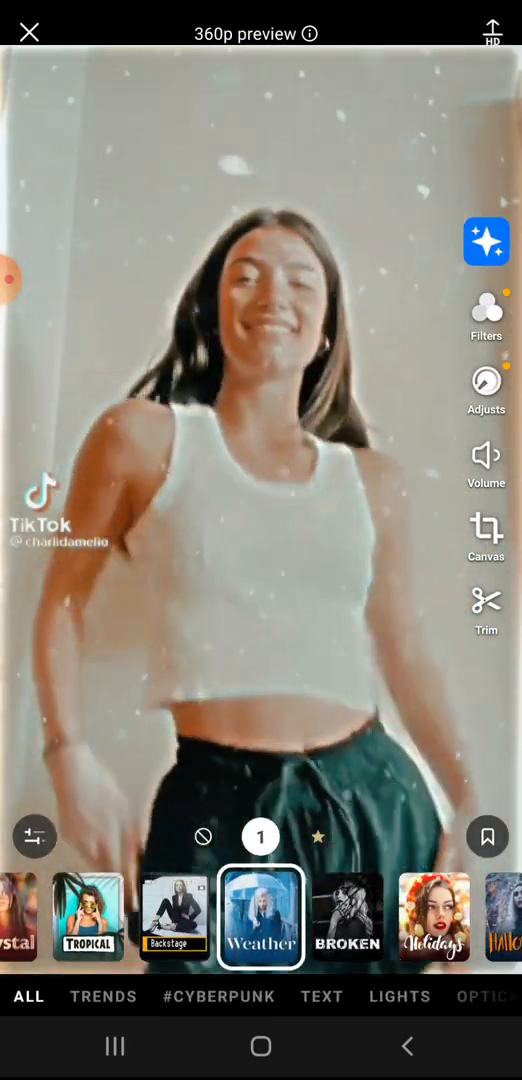
left_click(491, 27)
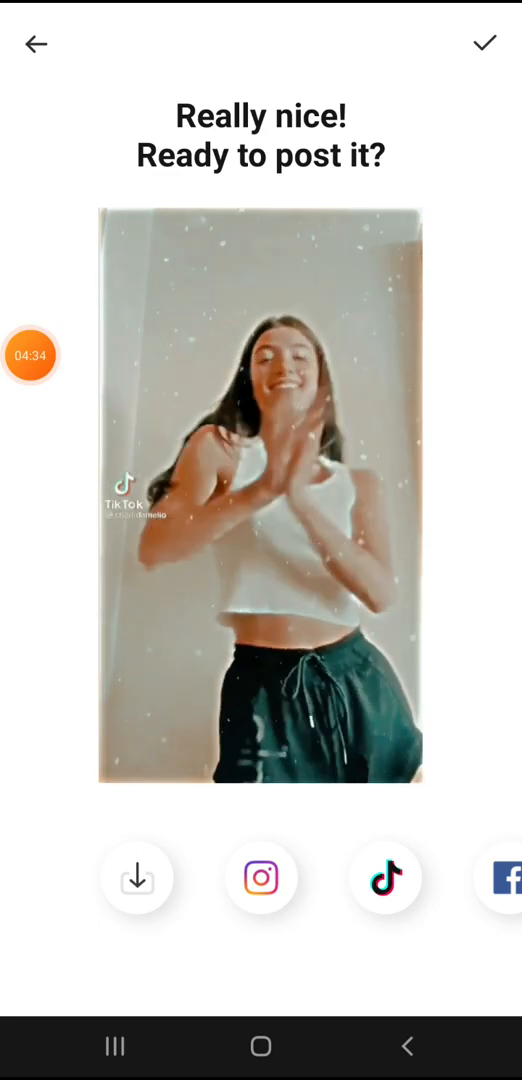
left_click(137, 877)
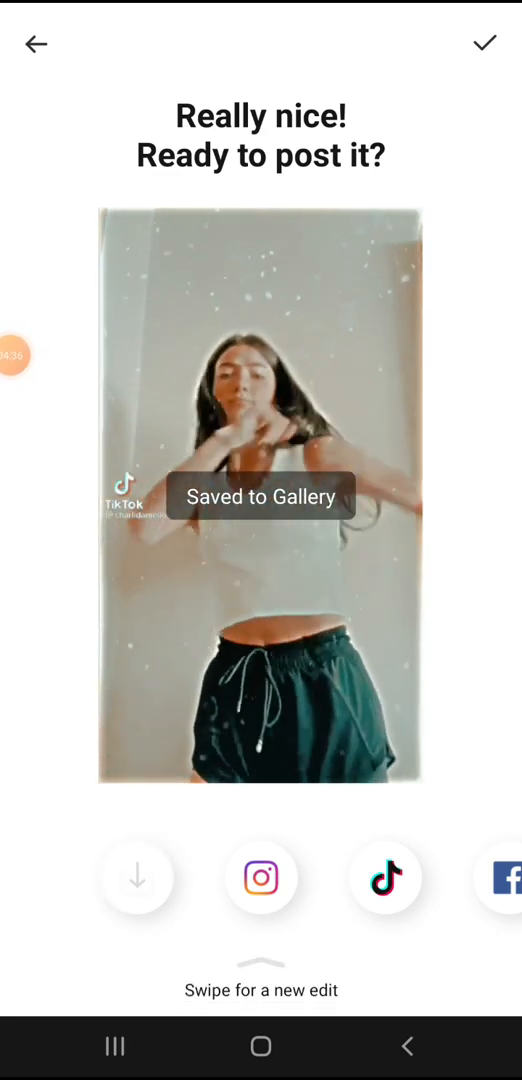
key("HOME")
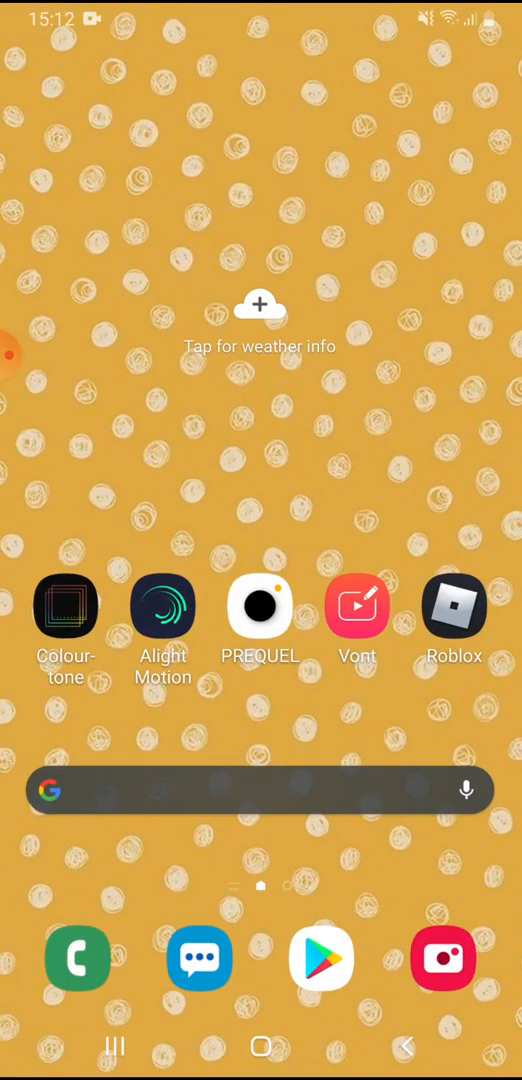
Step: Load the newest snowy clip in Colourtone and apply a filter such as COOGEE
left_click(66, 607)
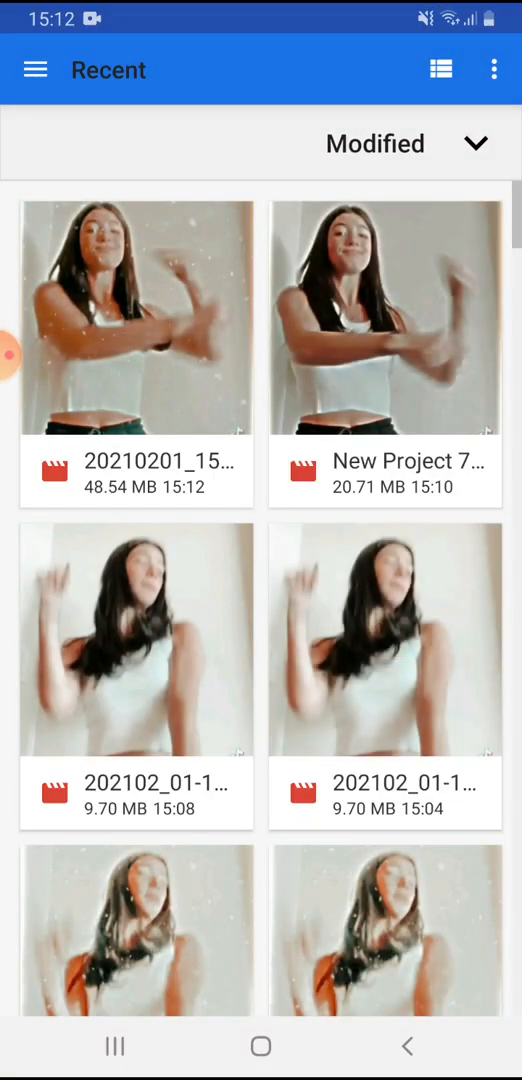
left_click(137, 318)
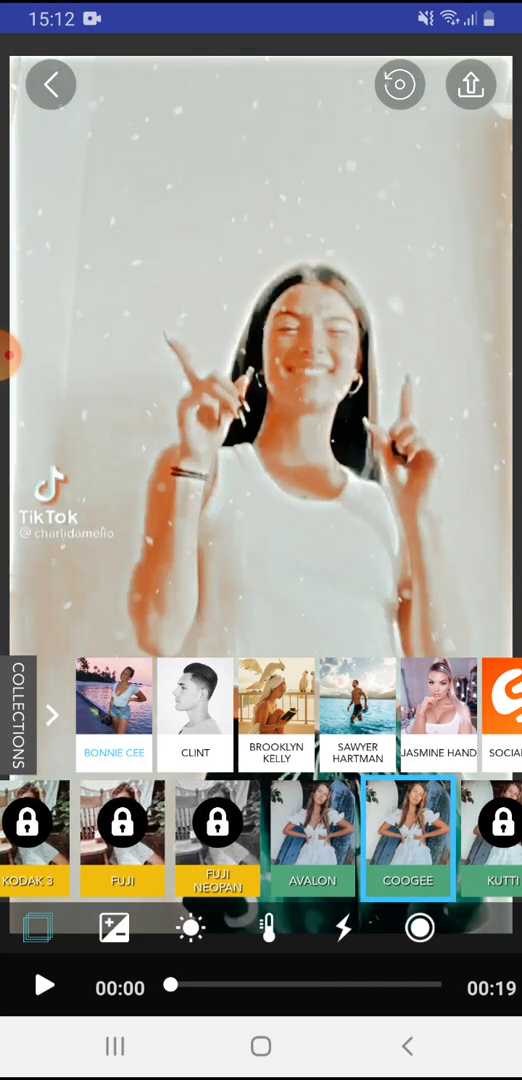
left_click(43, 985)
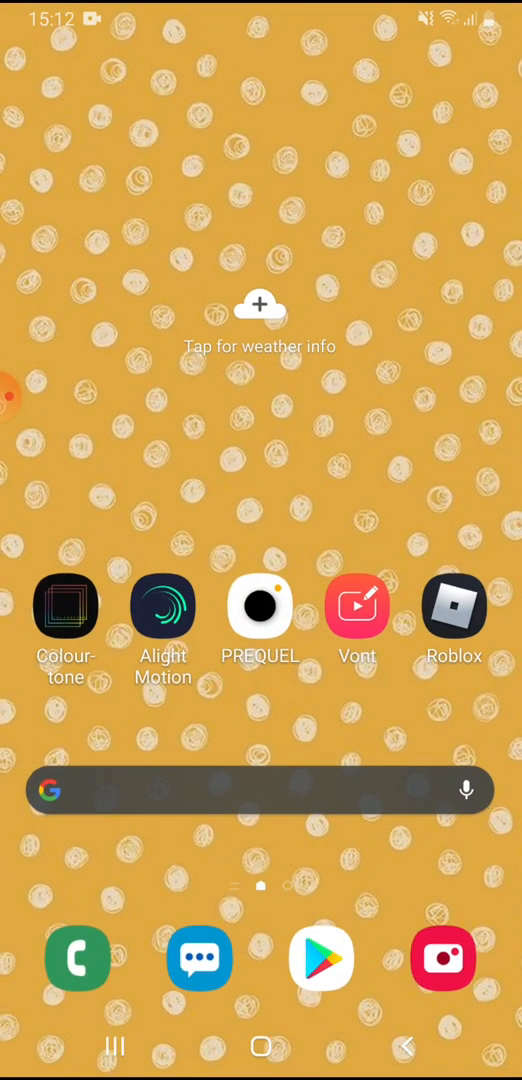
Step: Load the clip in Vont from VIDEOS and add white text with a black stroke
left_click(357, 606)
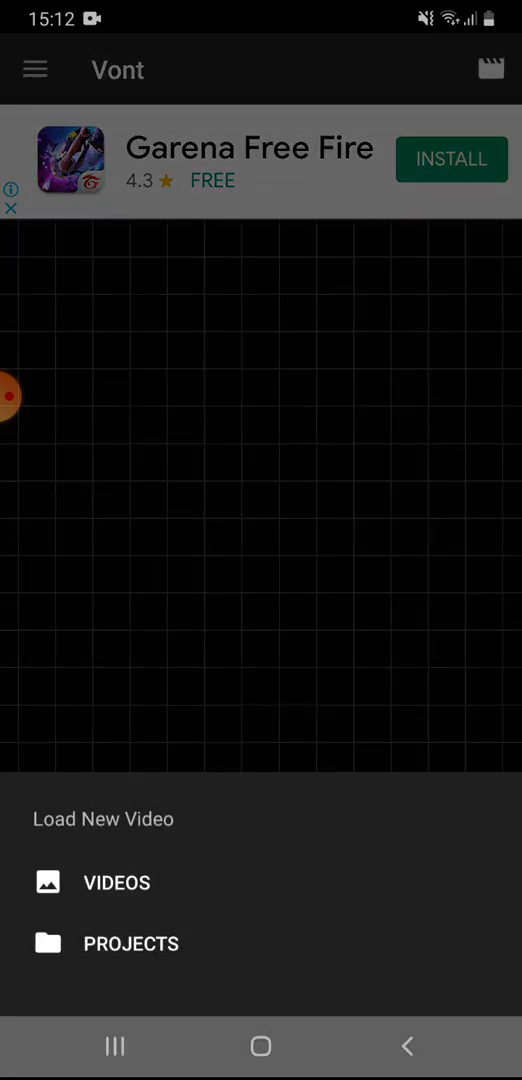
left_click(116, 882)
type("snsmmsmsmsmsm dnnssmsmsmsmmsm")
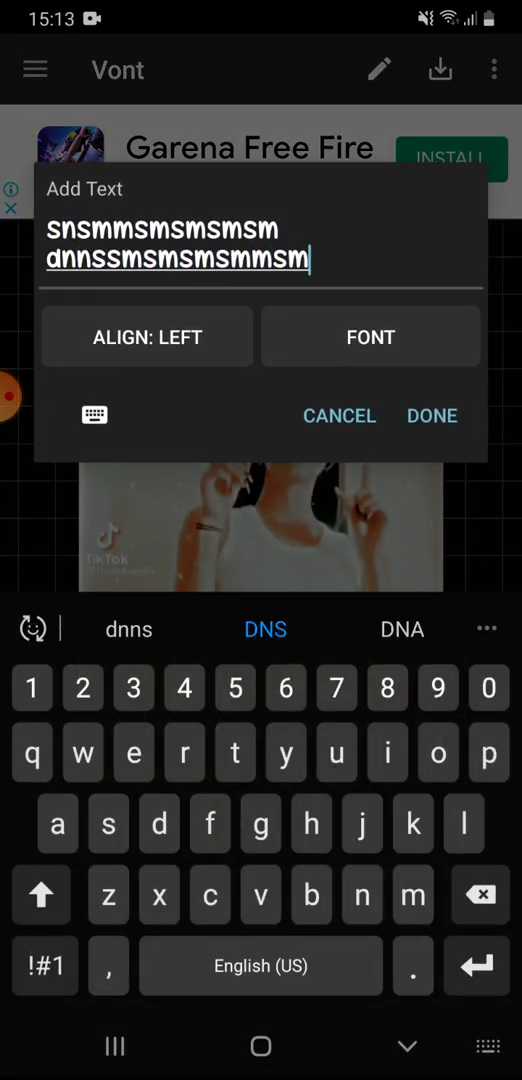
left_click(432, 415)
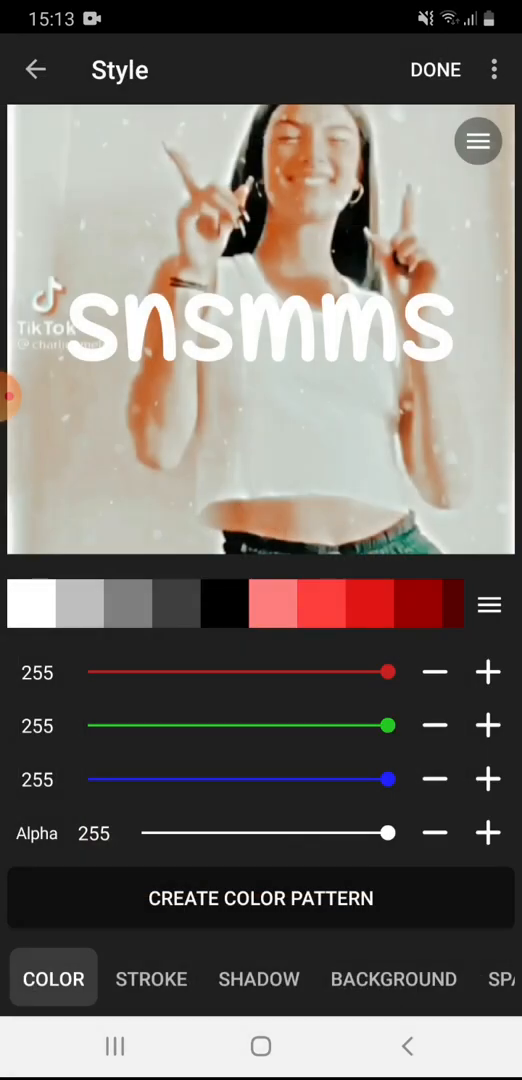
left_click(151, 978)
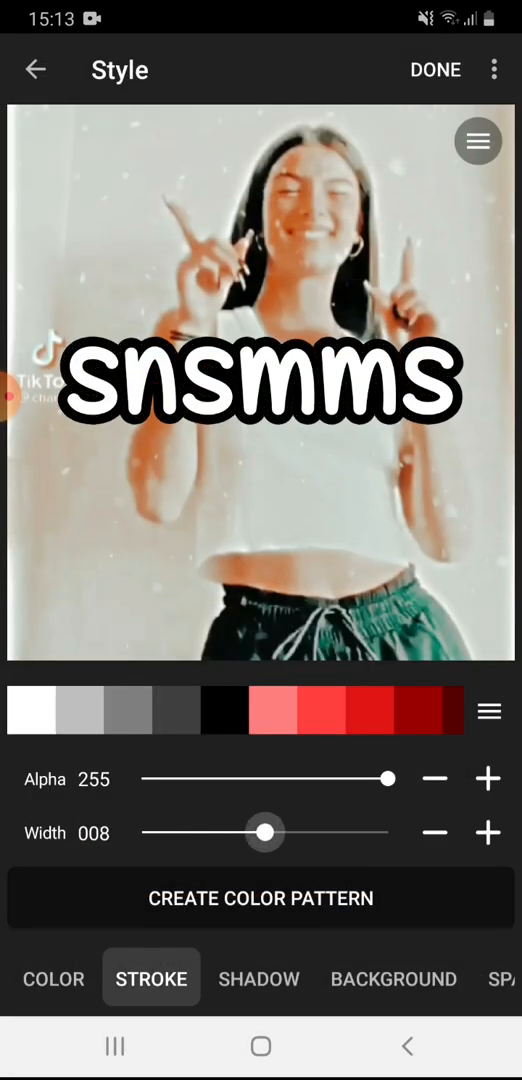